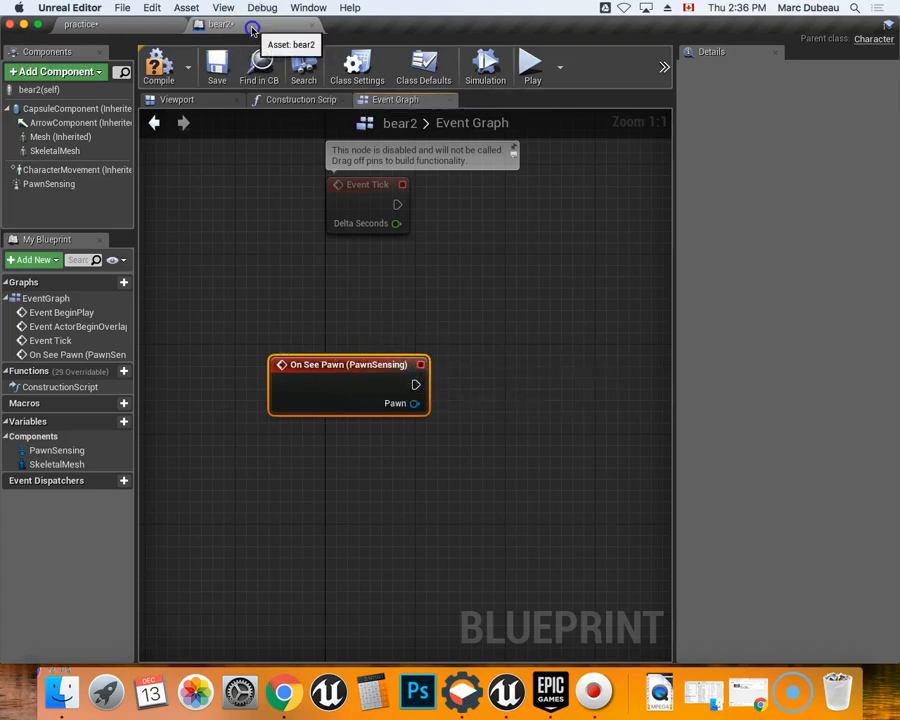
pyautogui.moveTo(210, 24)
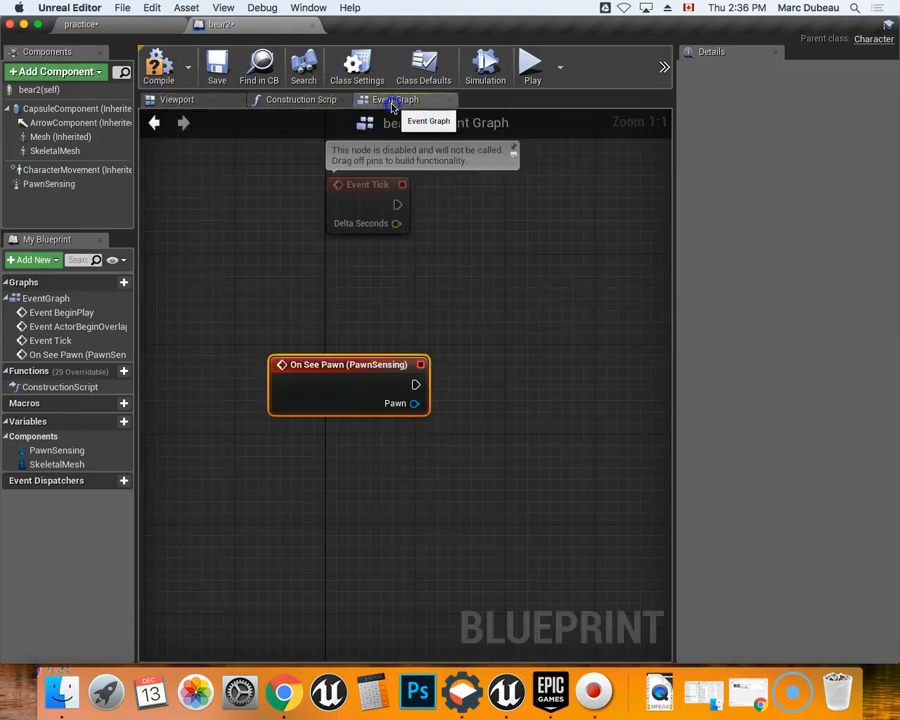
# Step: Wire a Cast To FirstPersonCharacter node to On See Pawn's execution output
pyautogui.moveTo(417, 384); pyautogui.dragTo(487, 355)
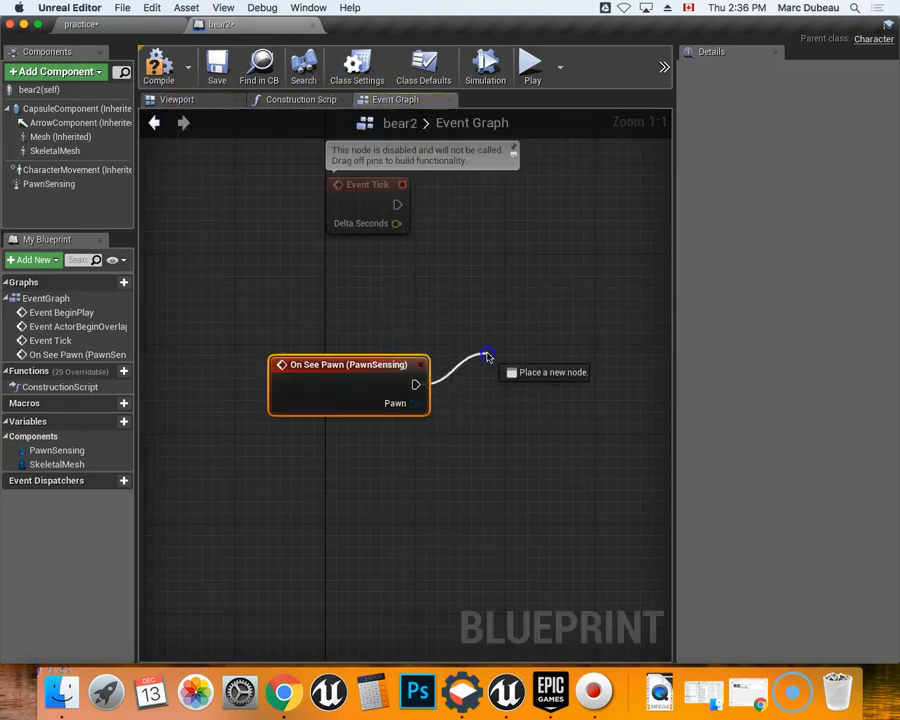
pyautogui.click(487, 352)
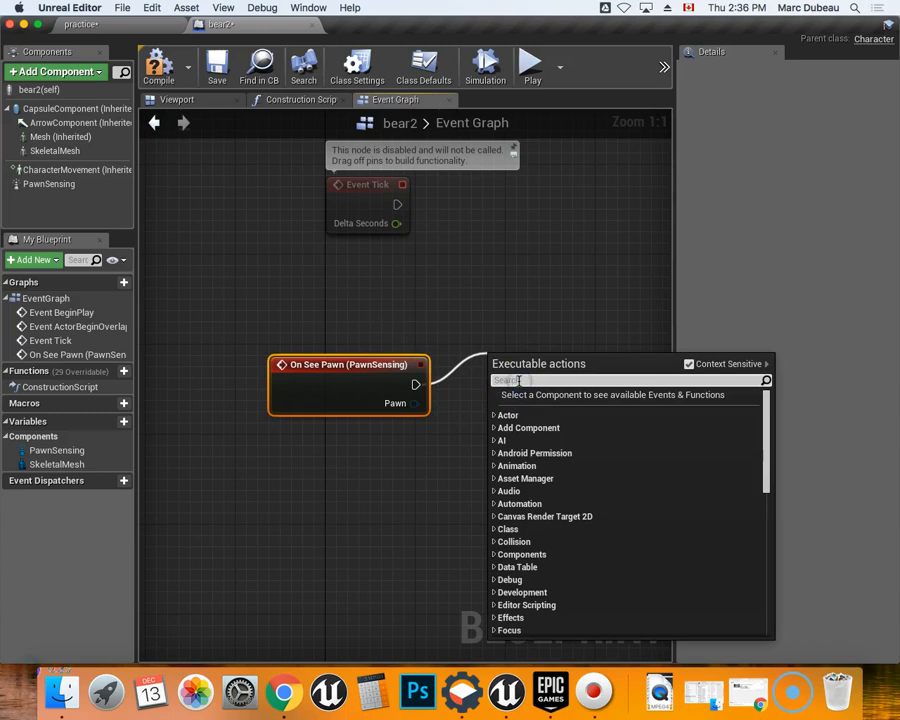
pyautogui.write('Cast to first')
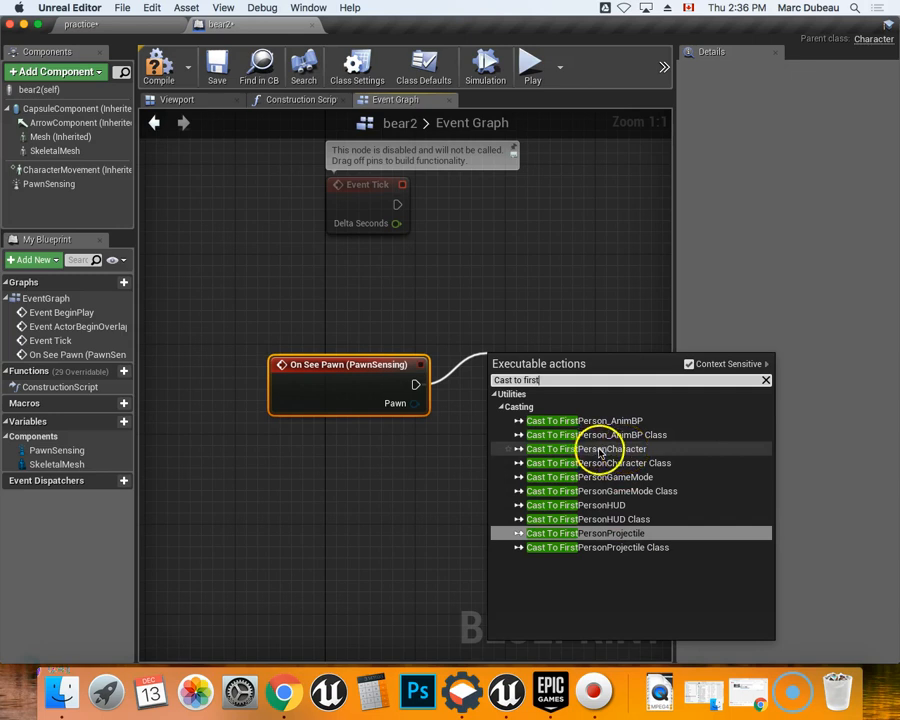
pyautogui.click(597, 449)
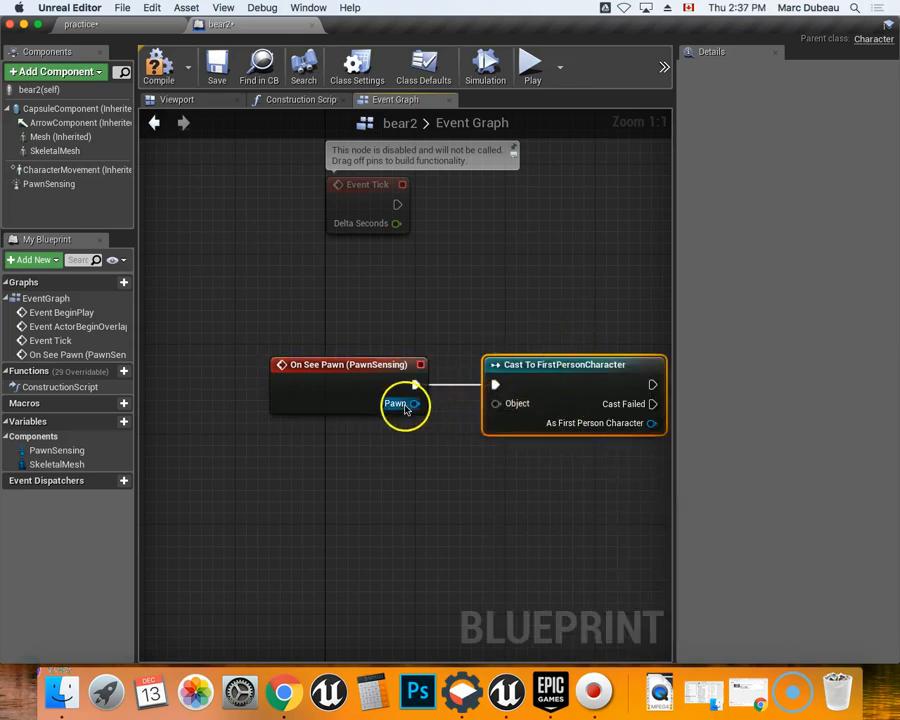
# Step: Connect On See Pawn's Pawn output to the cast node's Object input
pyautogui.moveTo(413, 403); pyautogui.dragTo(493, 403)
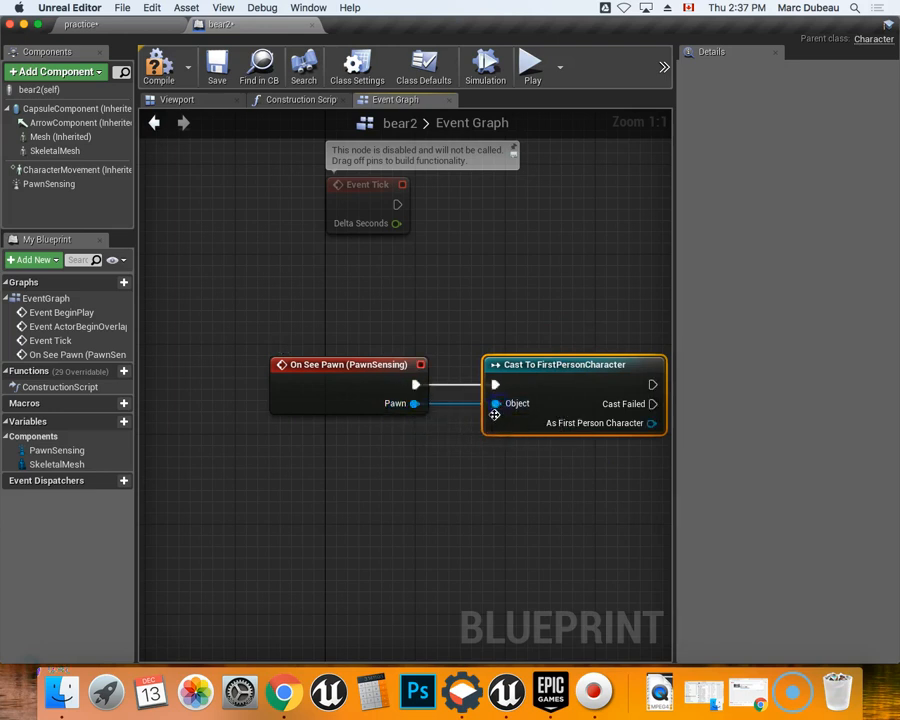
pyautogui.moveTo(370, 364)
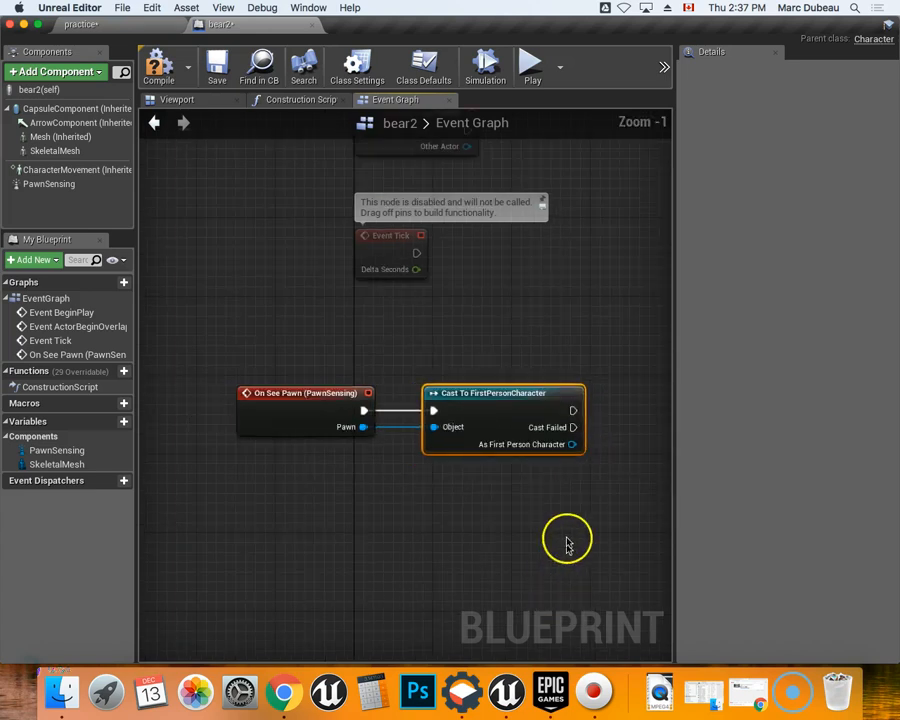
pyautogui.moveTo(575, 410)
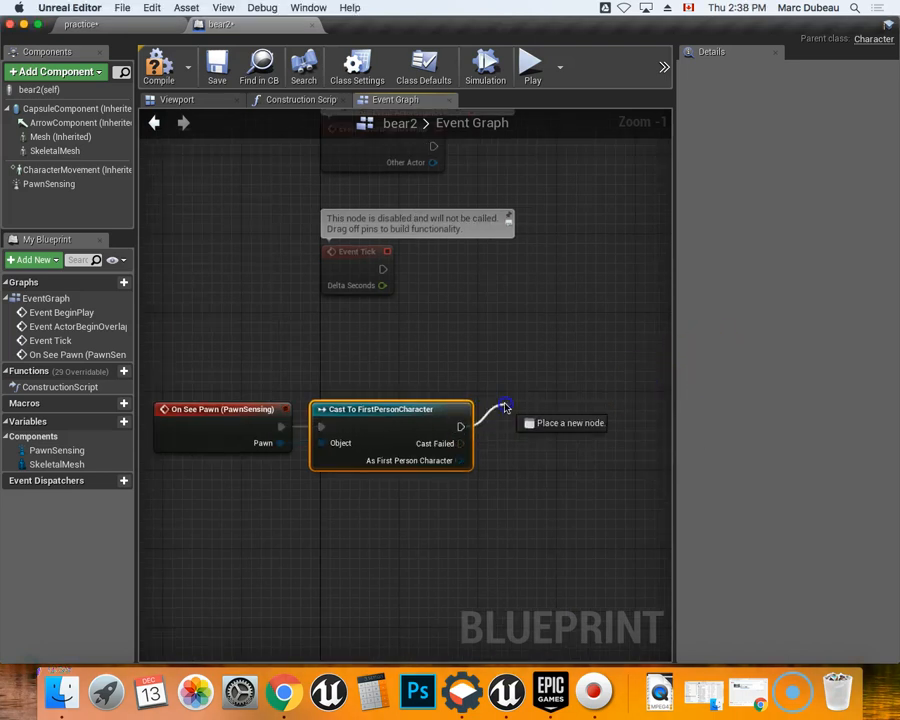
# Step: Add AI MoveTo after the cast, with a self reference in its Pawn pin
pyautogui.click(502, 407)
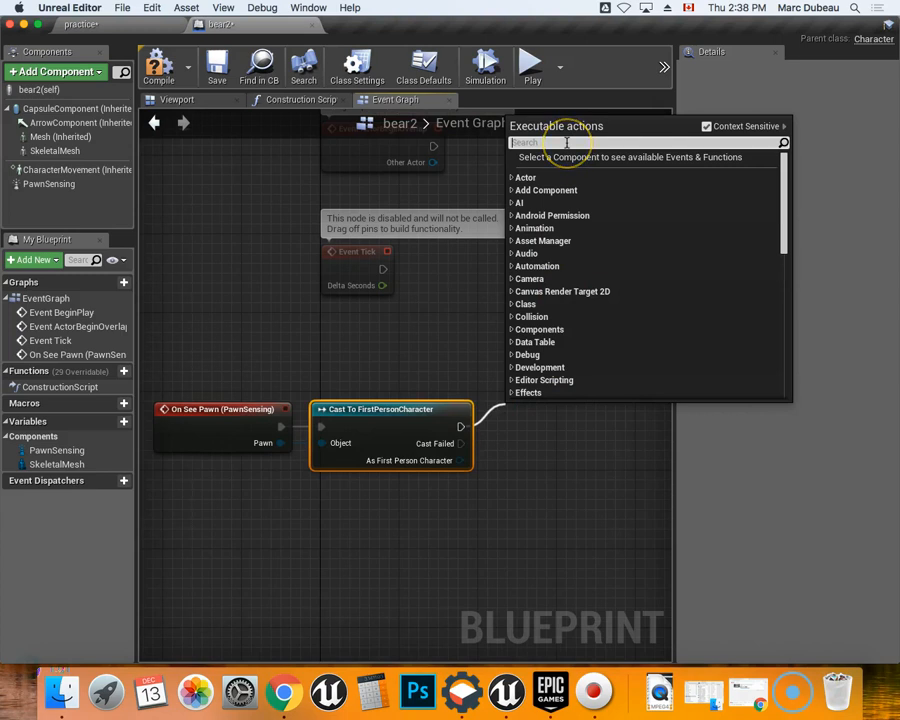
pyautogui.write('ai m')
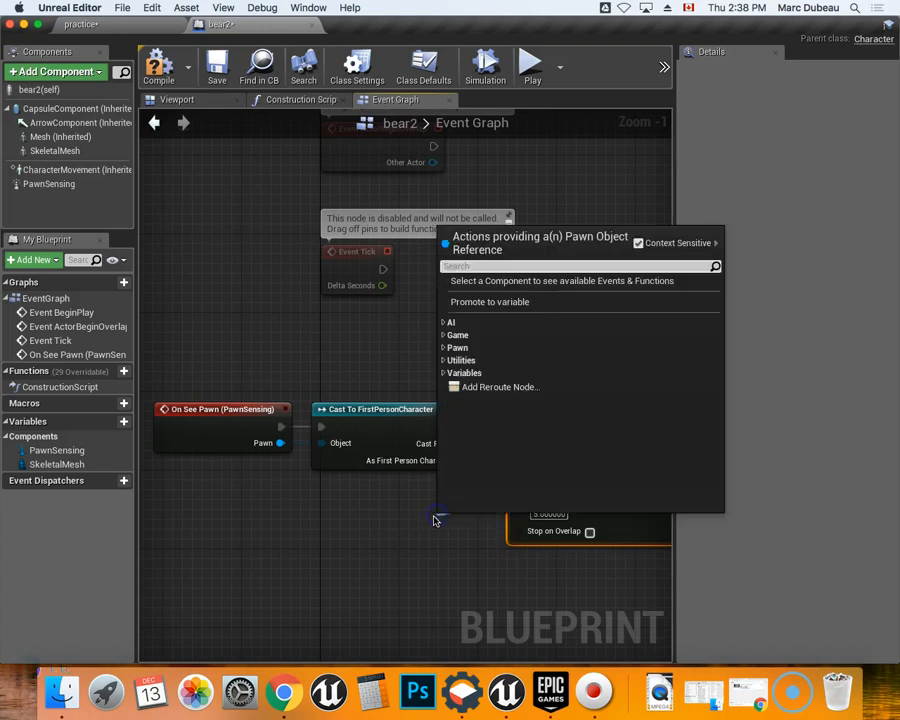
pyautogui.write('s')
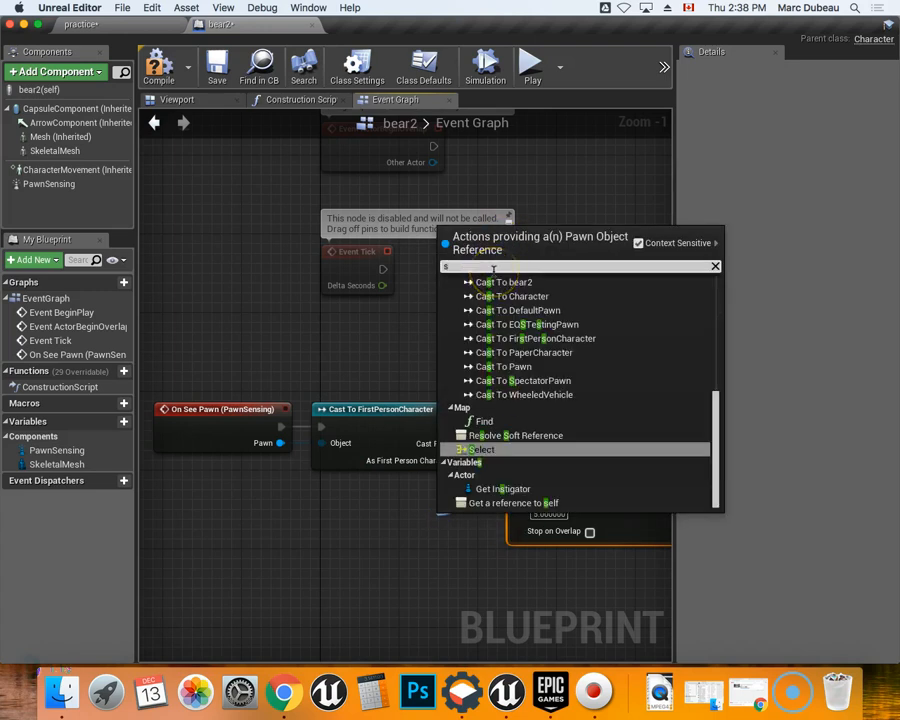
pyautogui.write('sel')
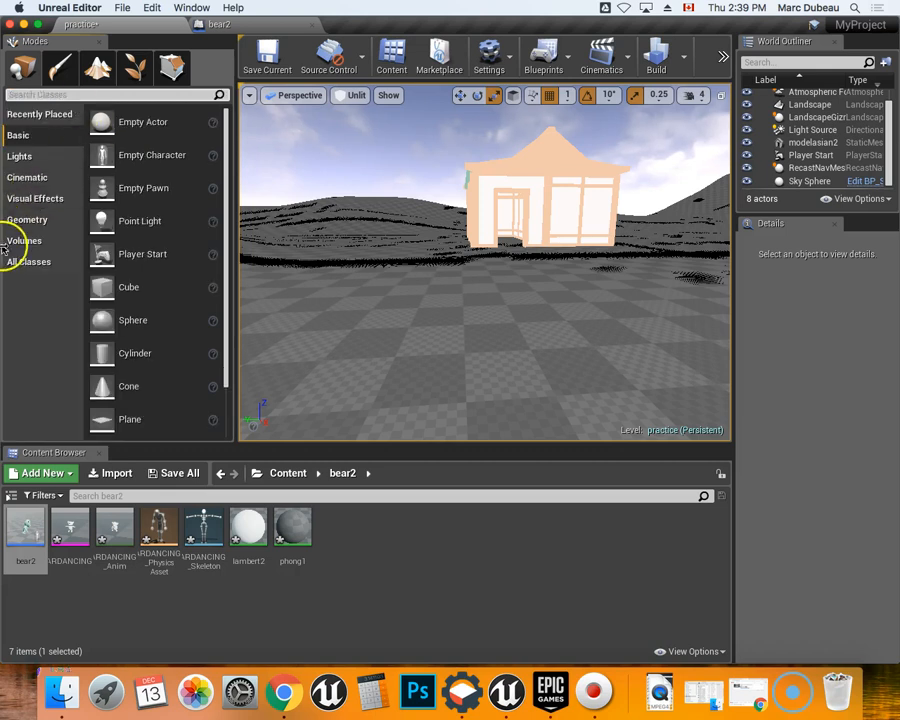
# Step: Drop bear2 and a Nav Mesh Bounds Volume, found by searching 'nav', into the level
pyautogui.click(24, 240)
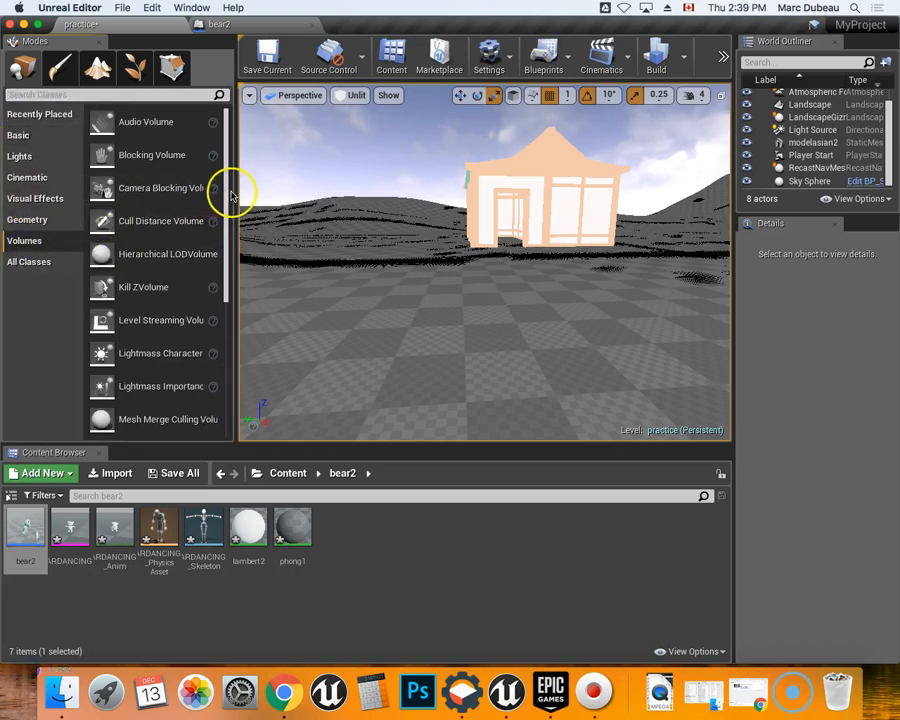
pyautogui.scroll(-3)
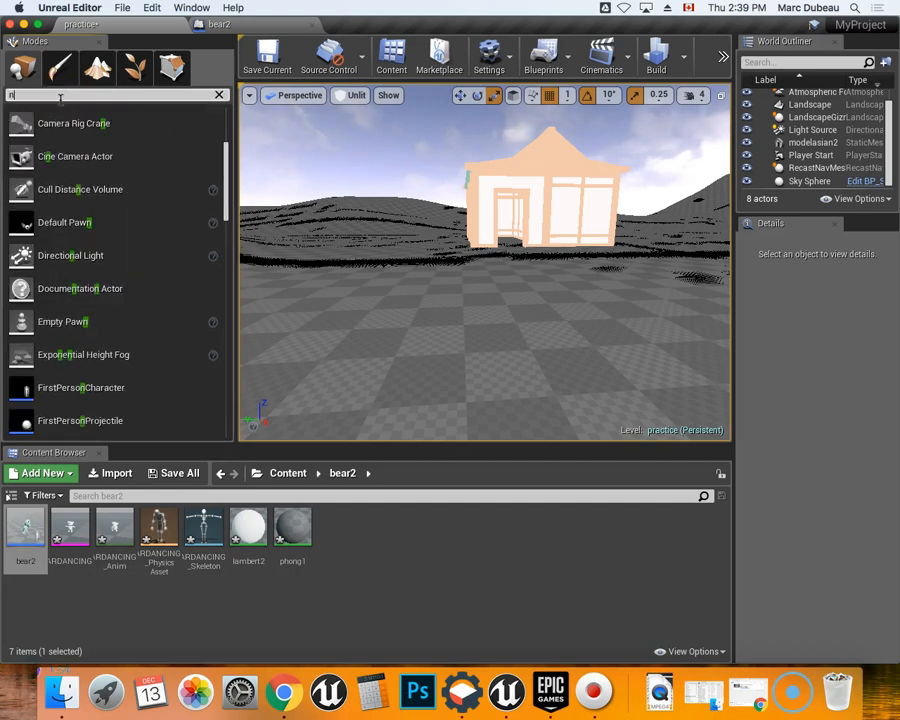
pyautogui.write('nav')
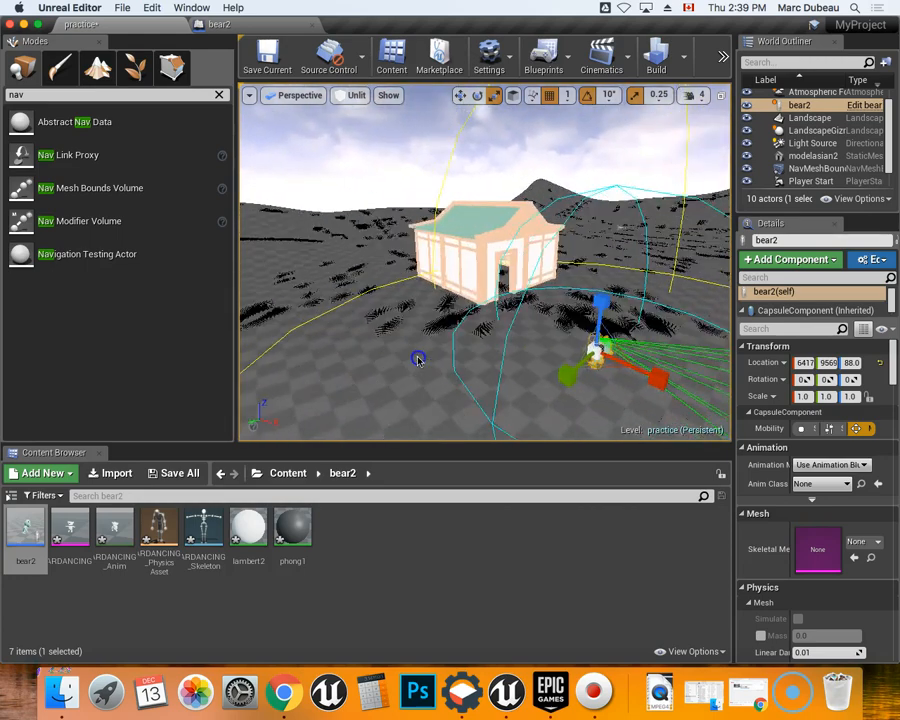
# Step: Scale the Nav Mesh Bounds Volume to 3.5, 5.25, 1.5 around bear2, then select bear2
pyautogui.click(802, 120)
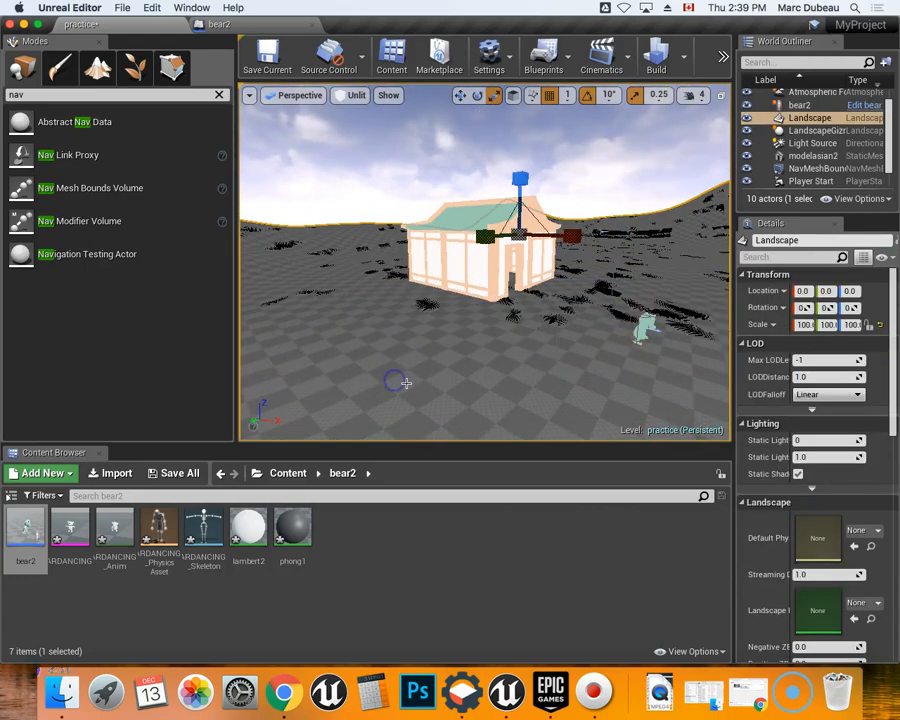
pyautogui.click(815, 181)
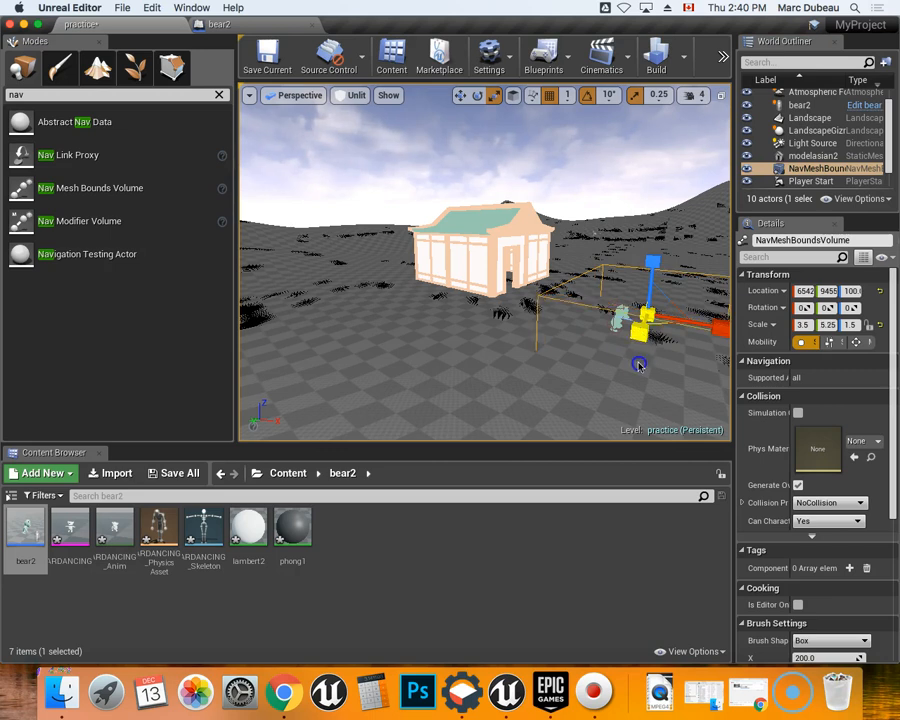
pyautogui.click(798, 131)
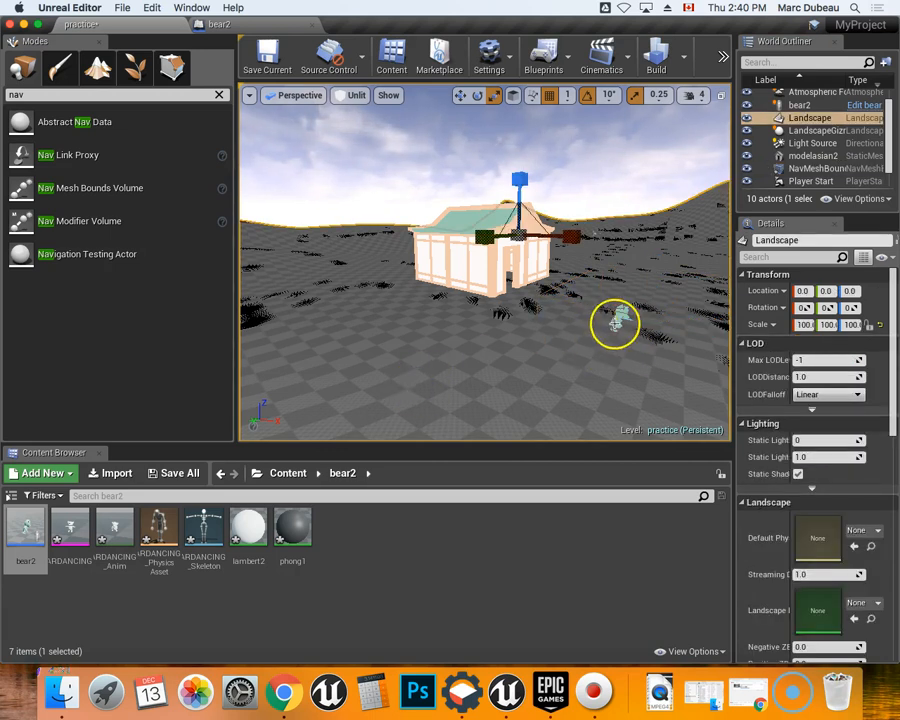
pyautogui.click(794, 109)
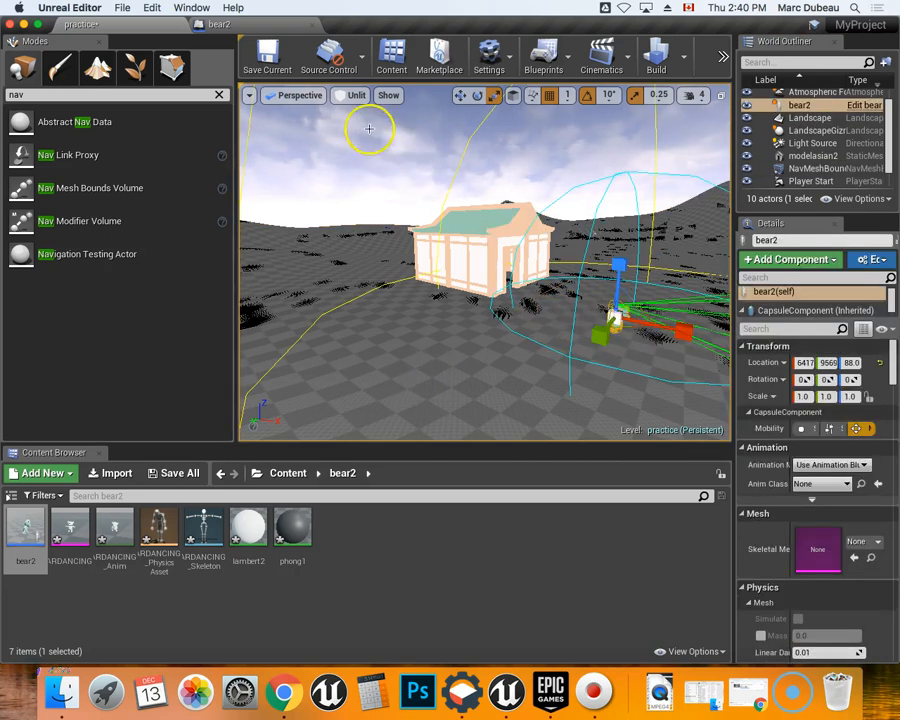
# Step: Save the current level and select the Player Start actor
pyautogui.click(267, 55)
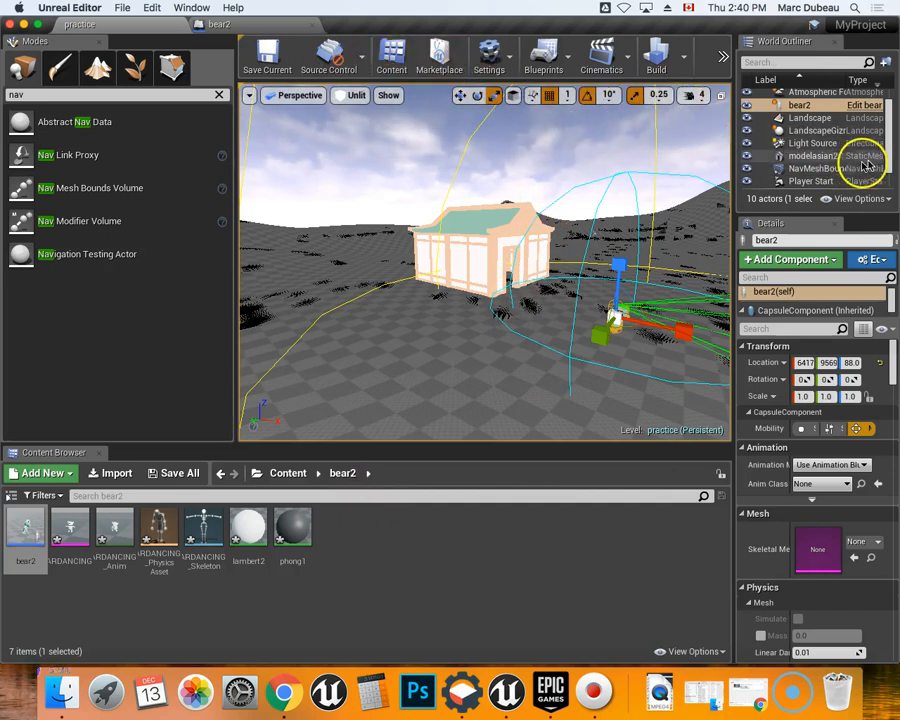
pyautogui.click(811, 181)
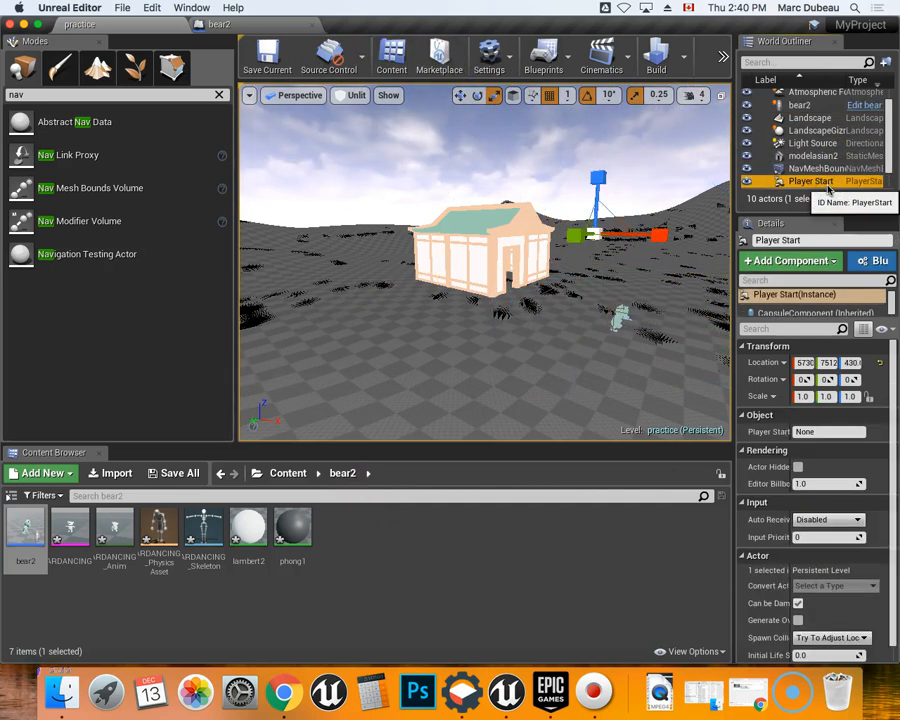